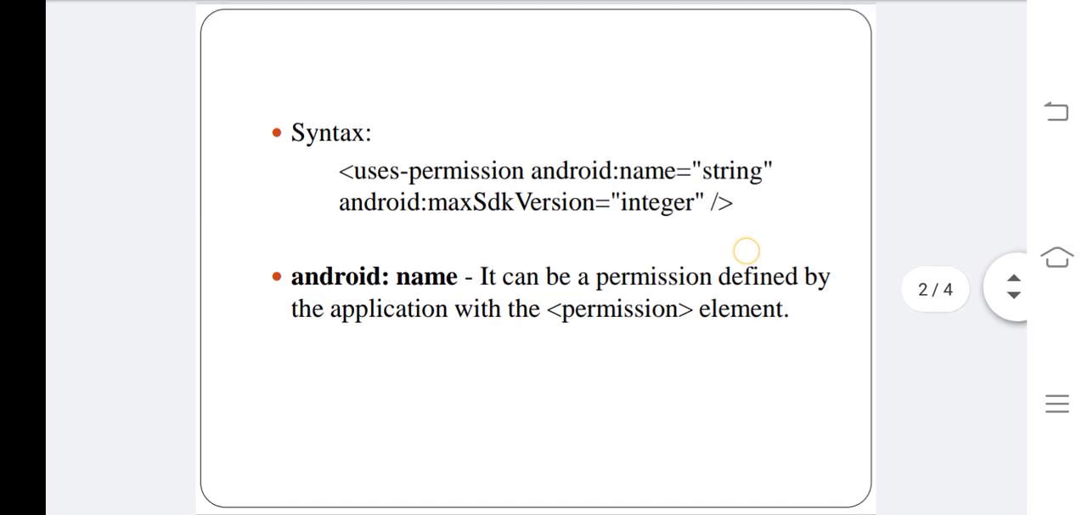
pyautogui.scroll(-3)
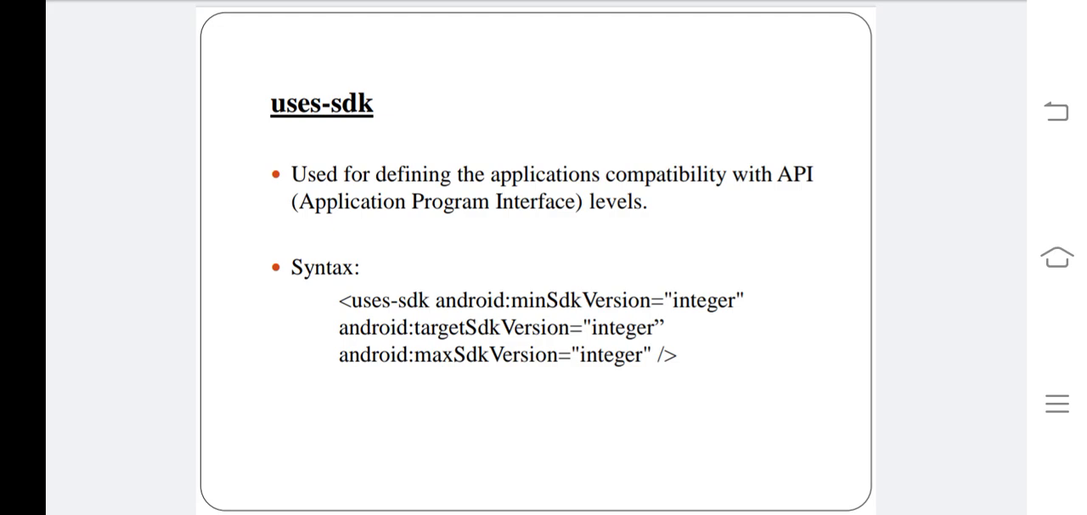
pyautogui.scroll(-3)
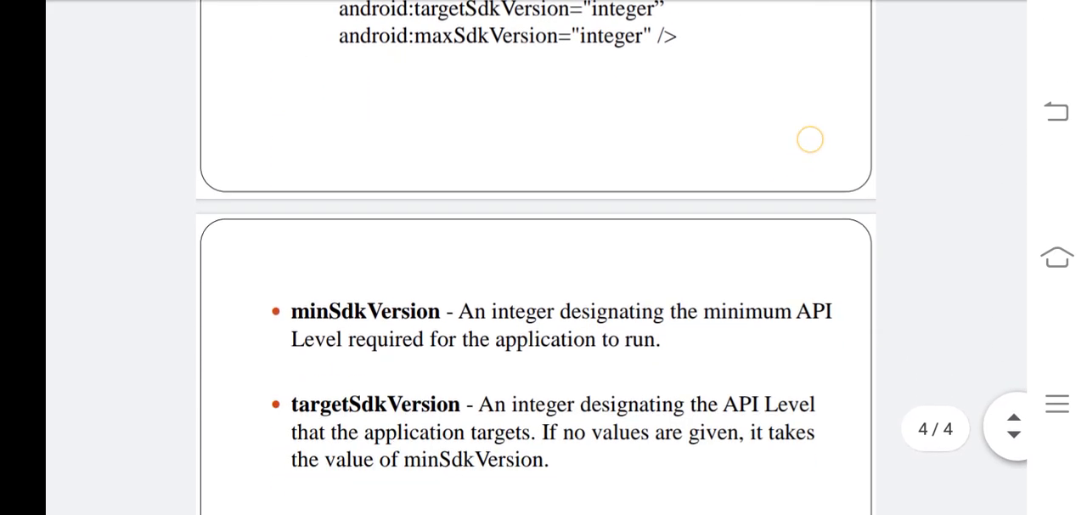
pyautogui.scroll(-3)
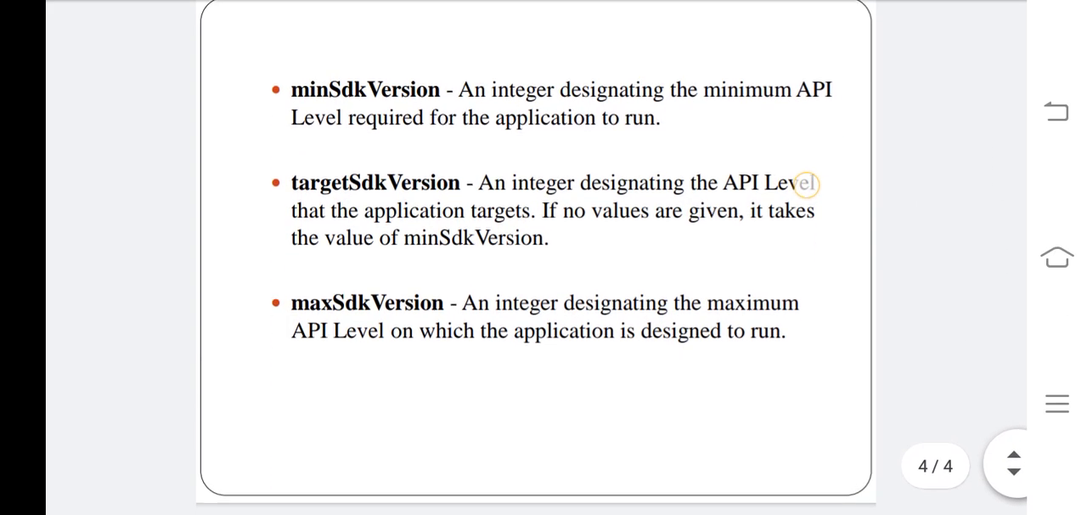